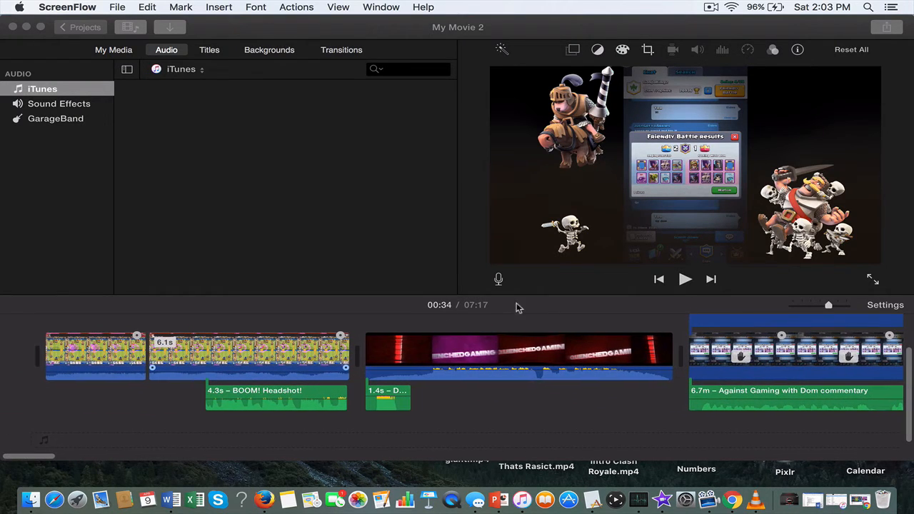
mouse_move(366, 316)
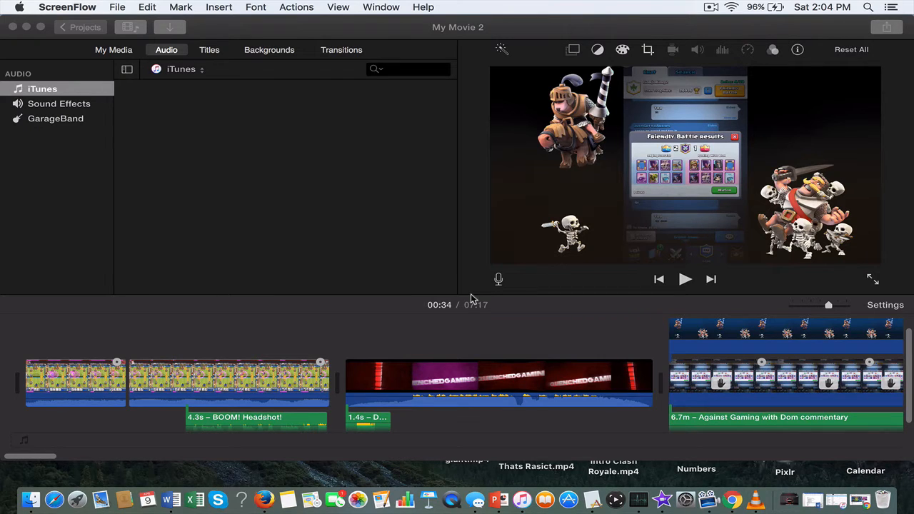
mouse_move(327, 334)
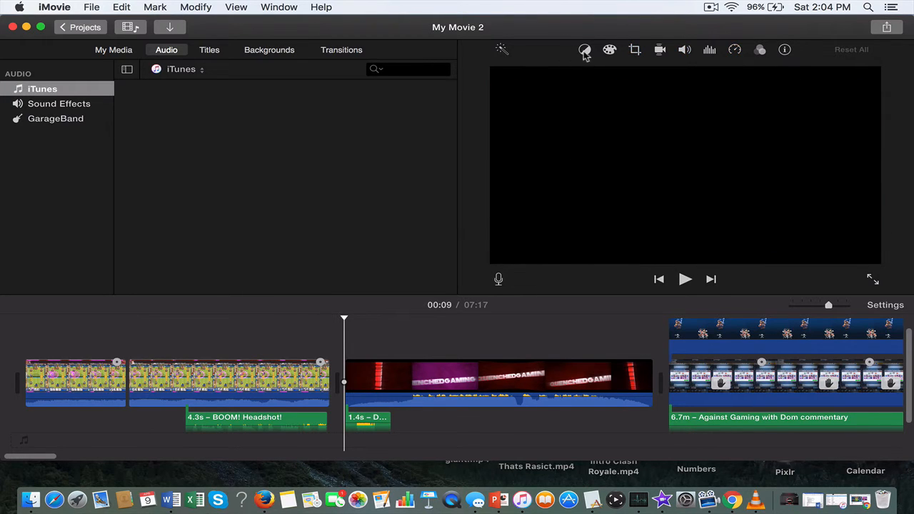
Apply Crop to Fill on the intro clip and expand its crop area to the full frame.
left_click(609, 49)
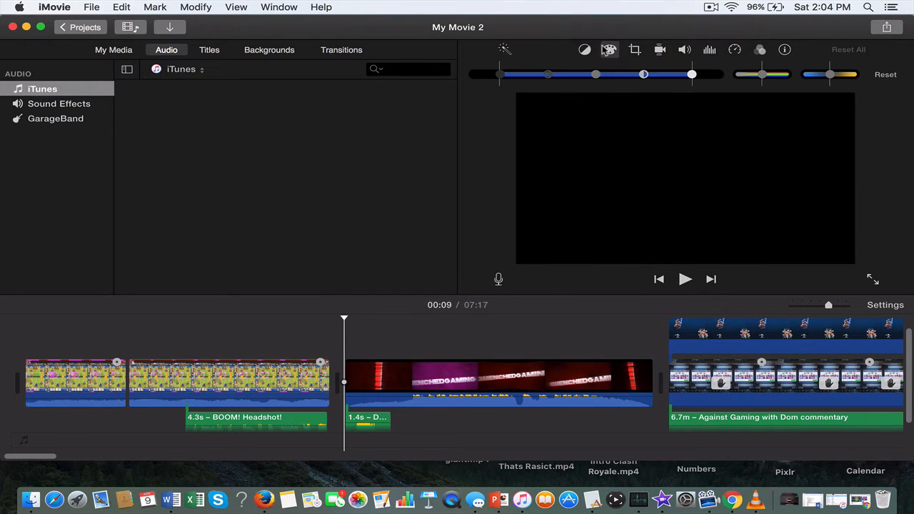
left_click(634, 48)
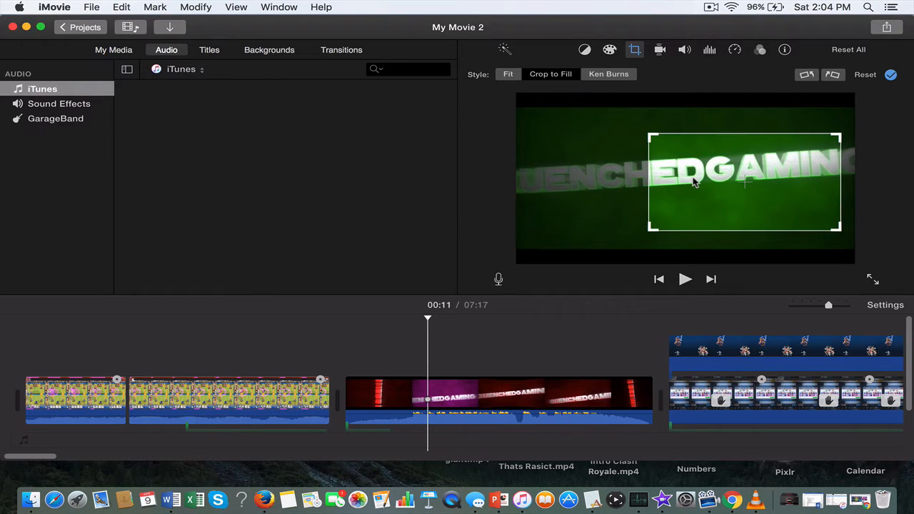
mouse_move(428, 314)
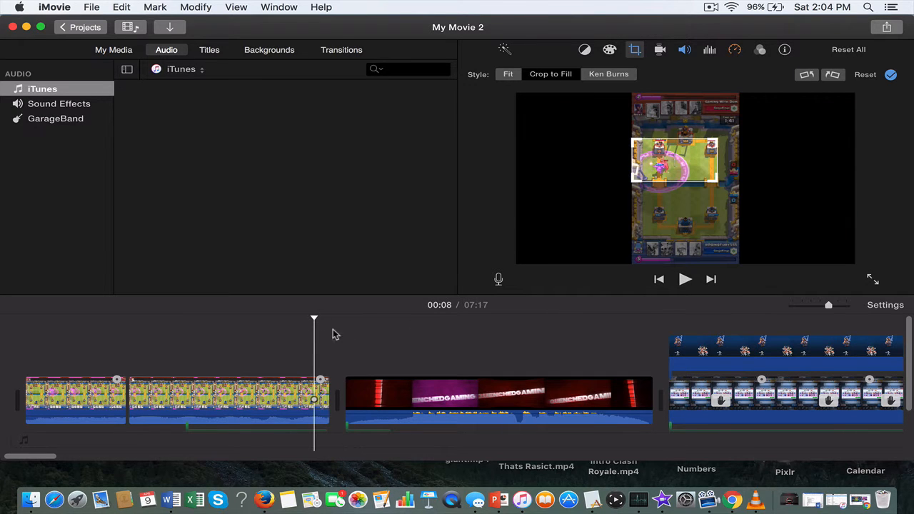
left_click(684, 278)
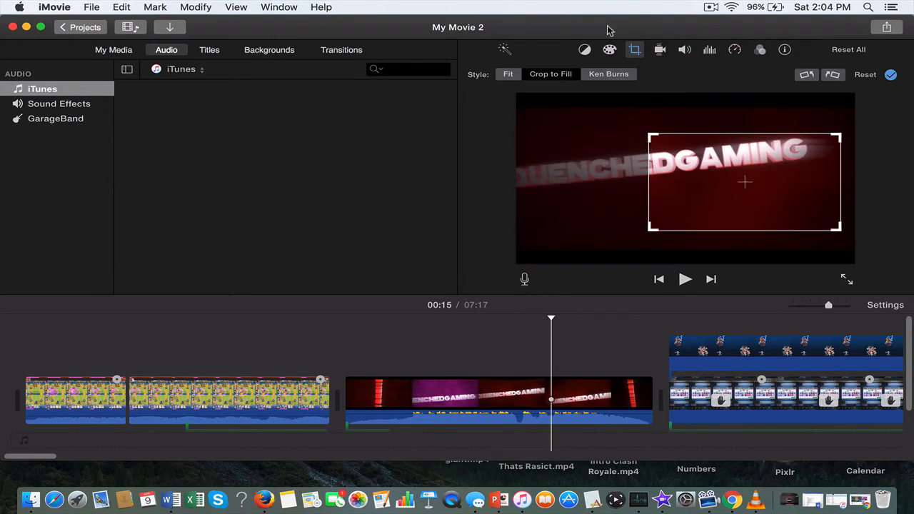
mouse_move(649, 134)
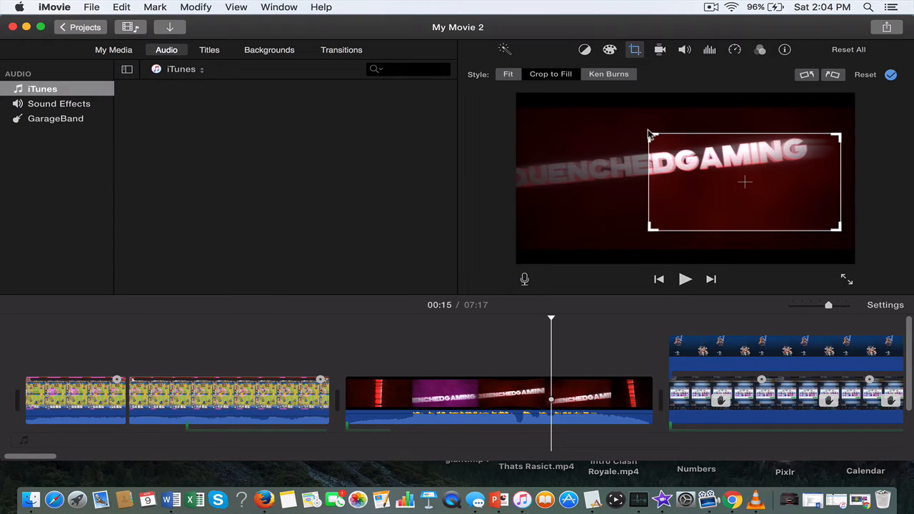
left_click_drag(649, 132, 578, 94)
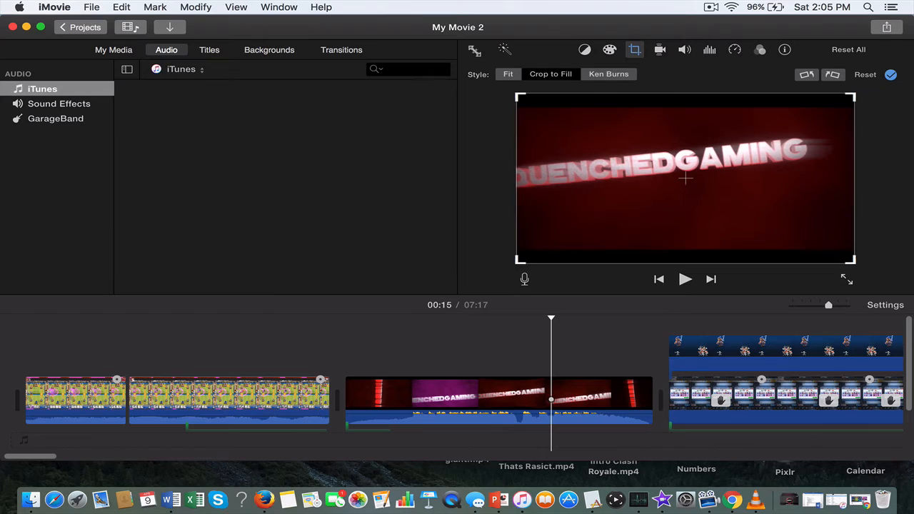
Apply a Ken Burns pan to the intro clip and preview it from the start.
left_click(608, 74)
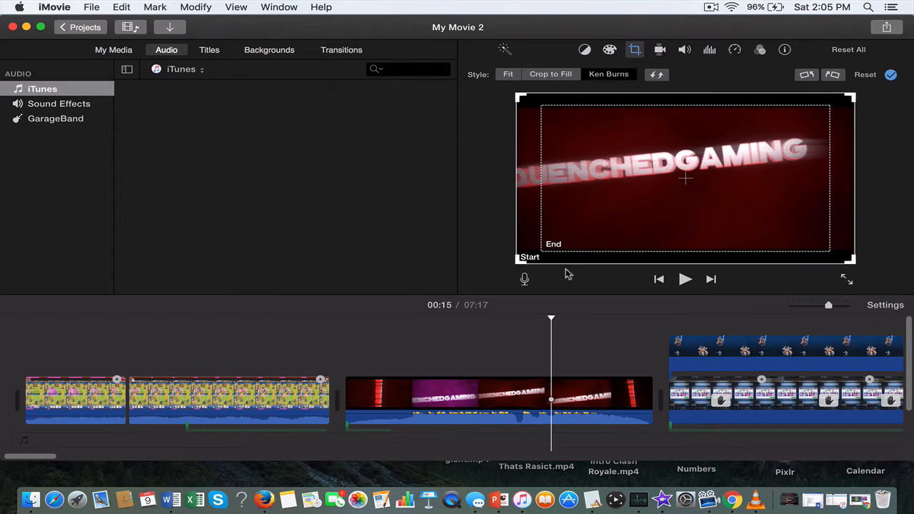
mouse_move(662, 497)
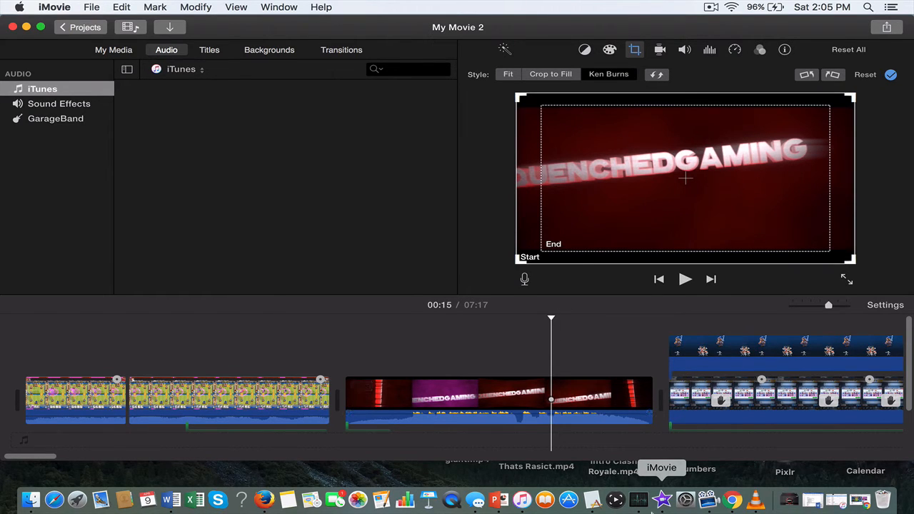
mouse_move(637, 500)
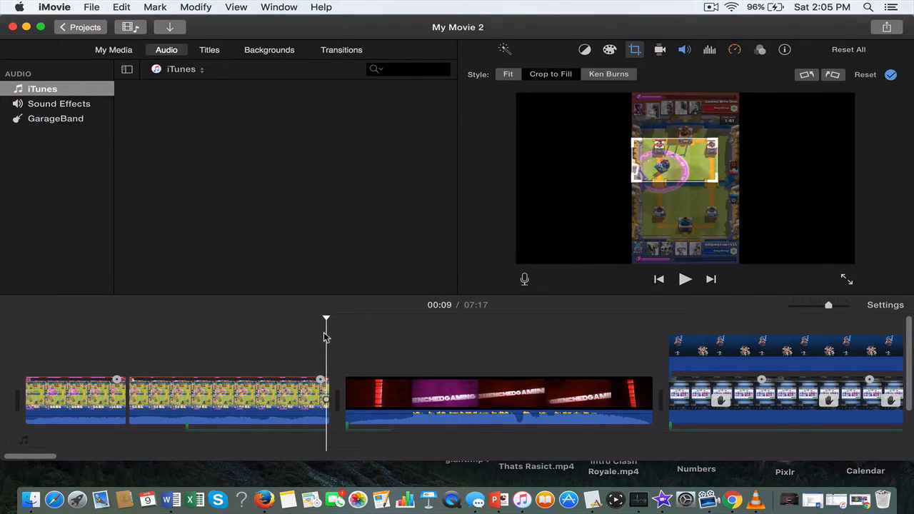
left_click(608, 74)
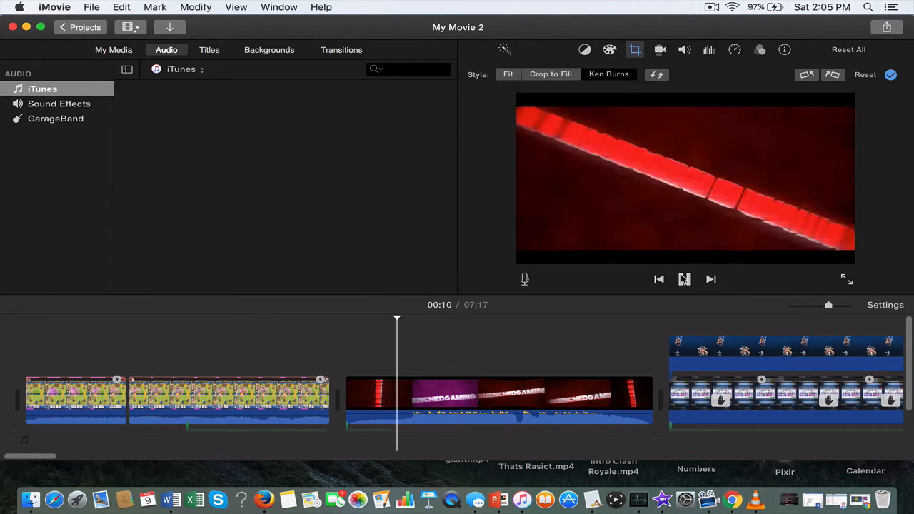
left_click(682, 278)
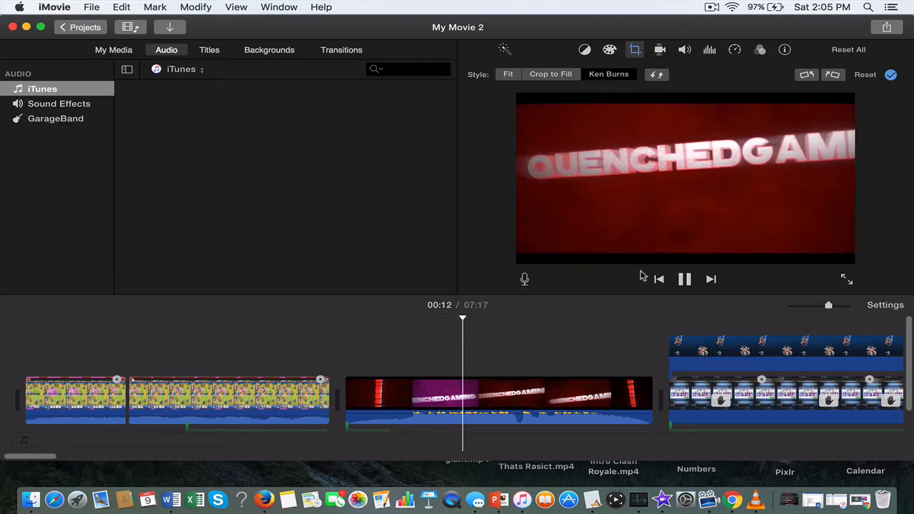
left_click(608, 74)
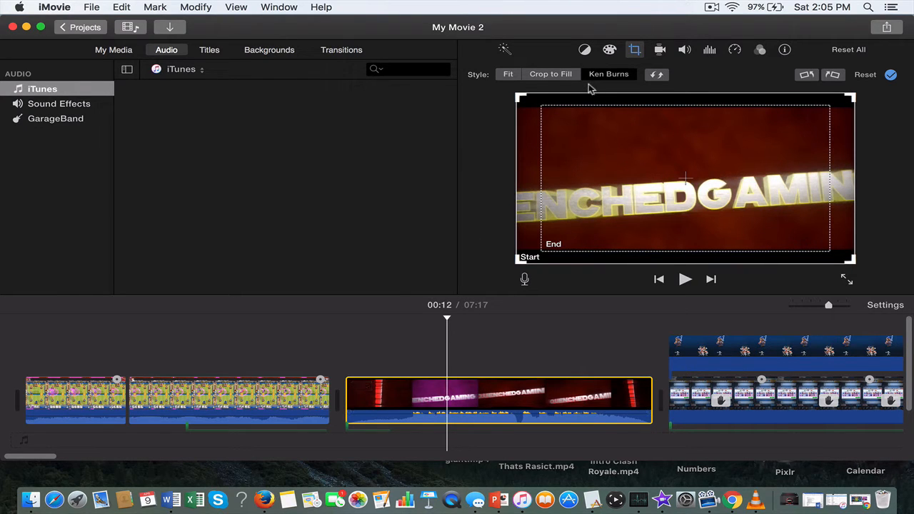
left_click(508, 74)
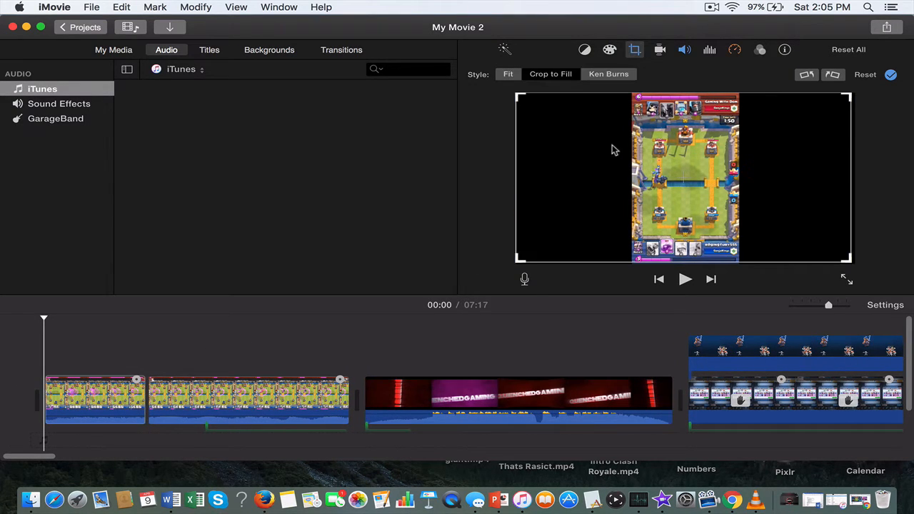
Set the first gameplay clip to Fit so it shows uncropped.
left_click(608, 74)
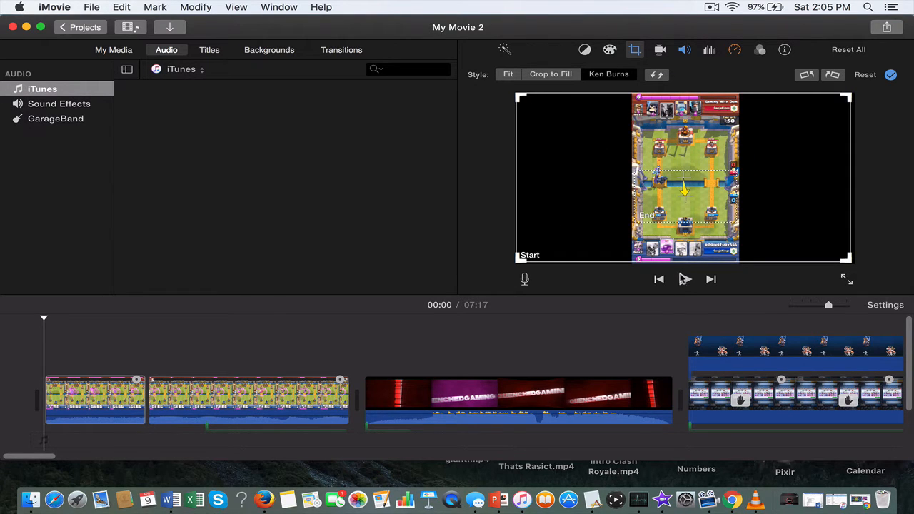
left_click(683, 279)
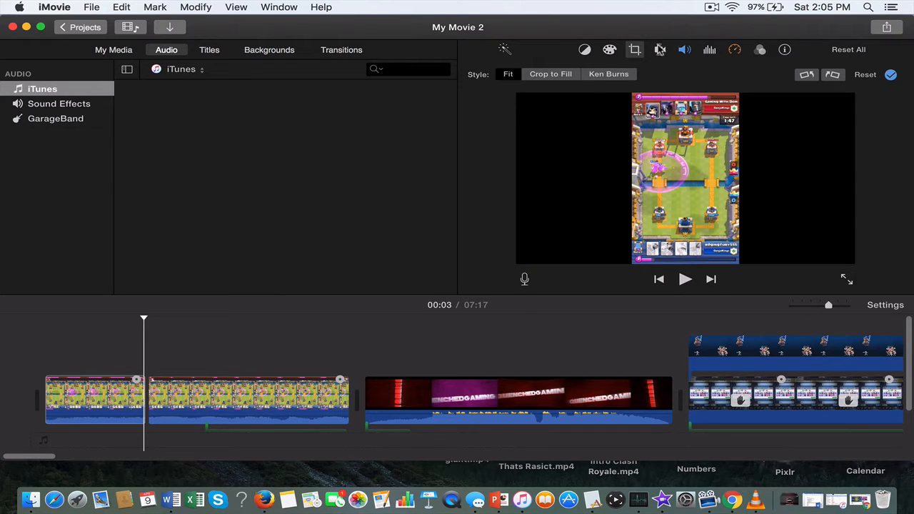
Enable Stabilize Shaky Video on the first gameplay clip.
left_click(659, 48)
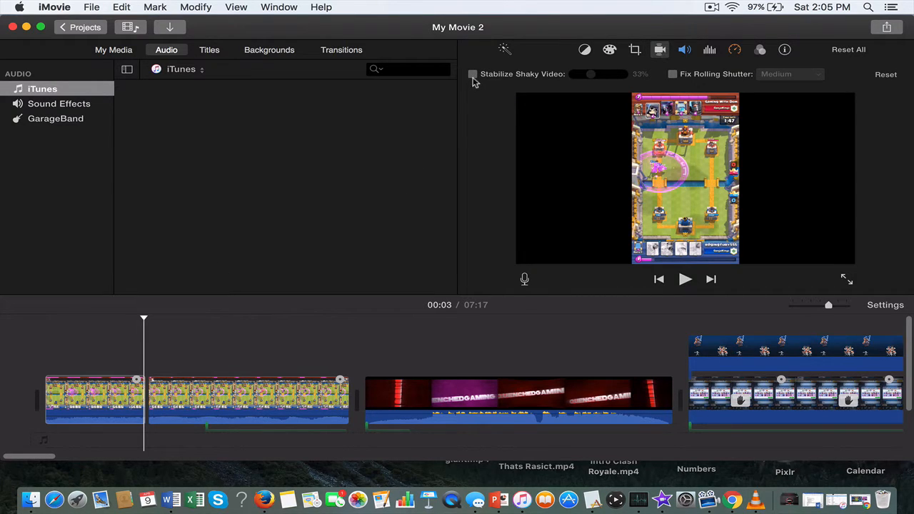
left_click(471, 74)
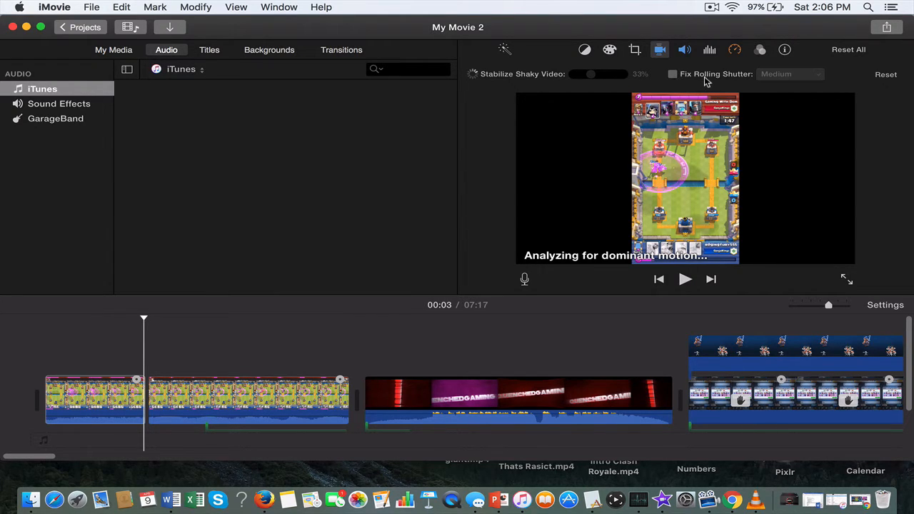
mouse_move(671, 74)
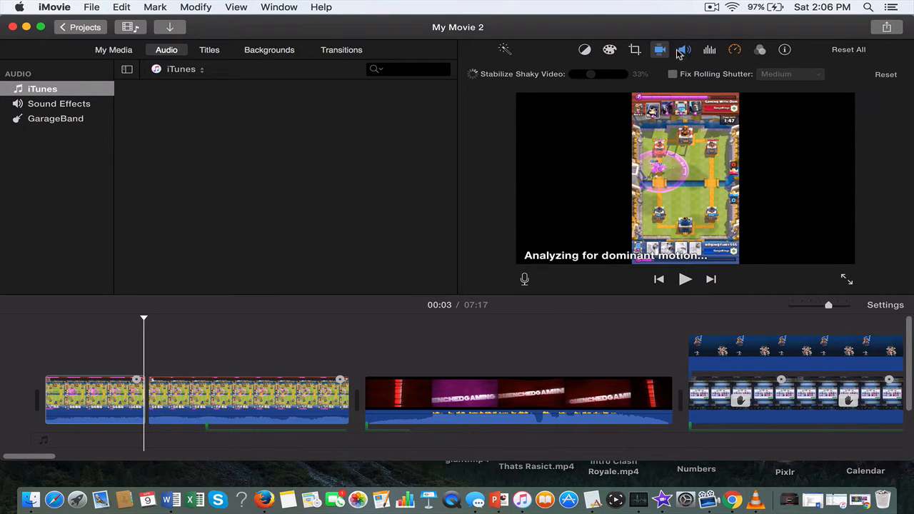
Show the Noise Reduction and Equalizer settings for the first gameplay clip.
left_click(684, 49)
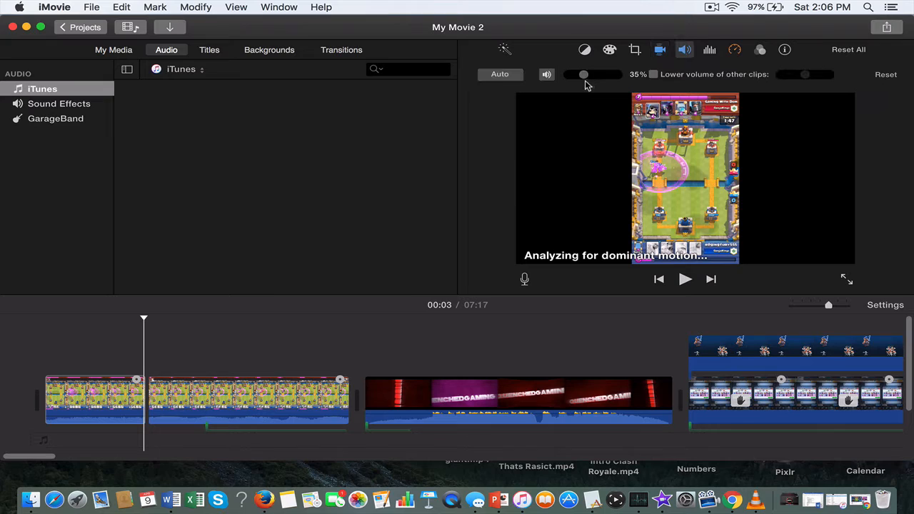
mouse_move(593, 74)
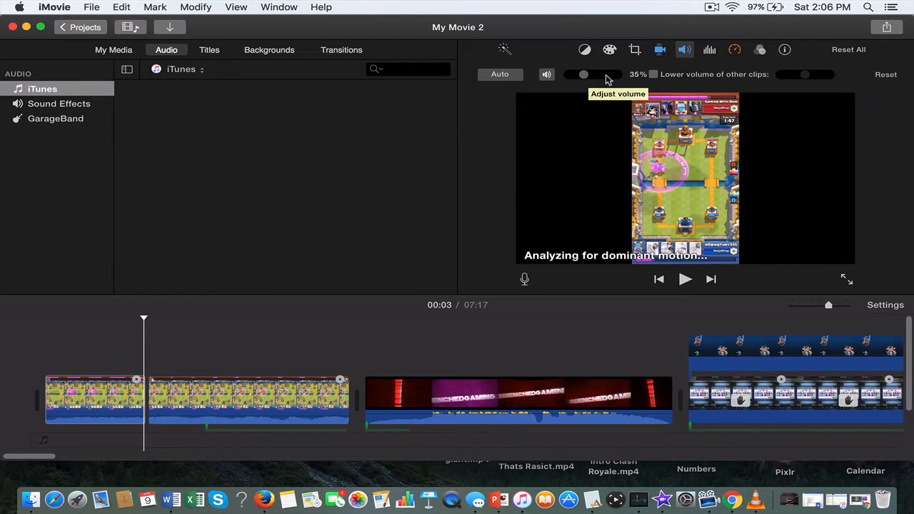
mouse_move(799, 78)
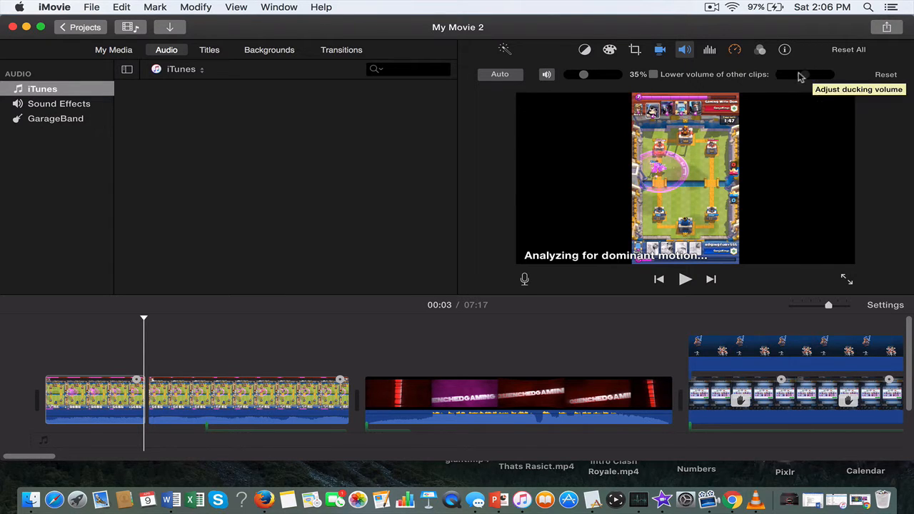
left_click(708, 49)
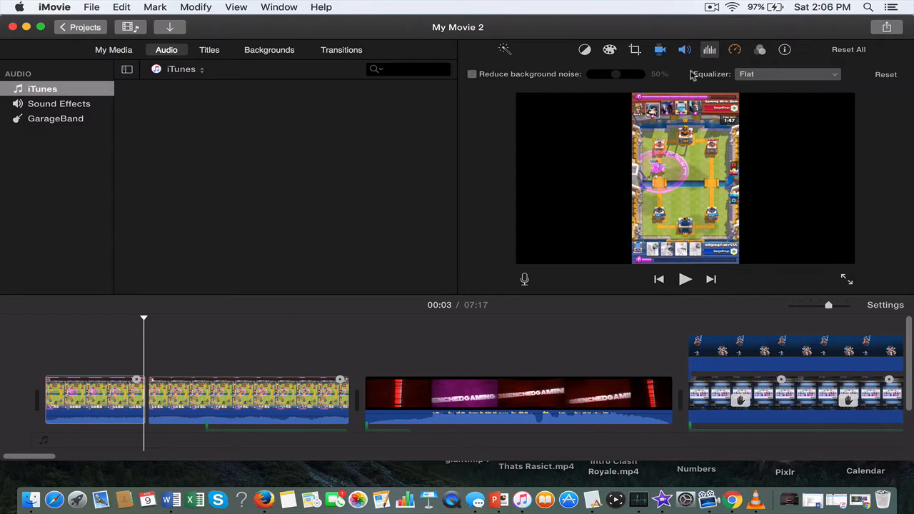
Show the speed settings for the Clash Royale characters clip.
left_click(734, 49)
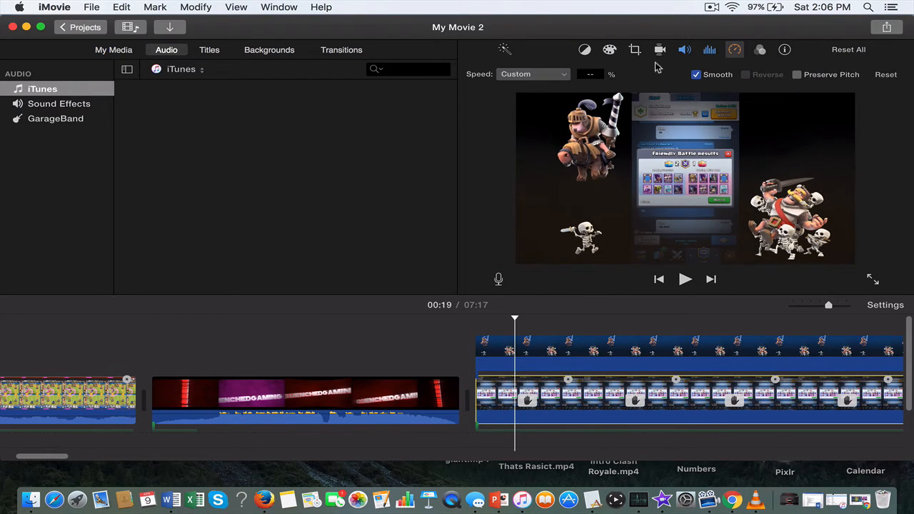
Choose Freeze Frame from the speed presets for the characters clip.
left_click(531, 74)
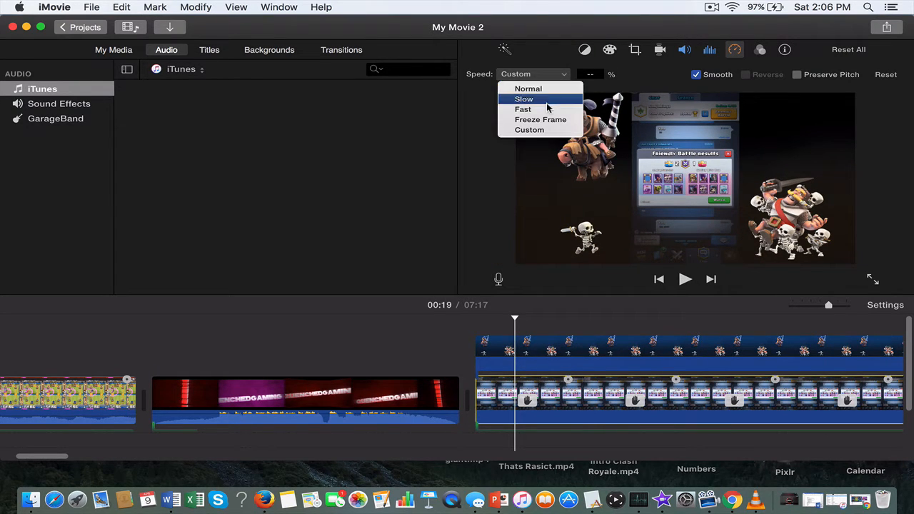
mouse_move(540, 120)
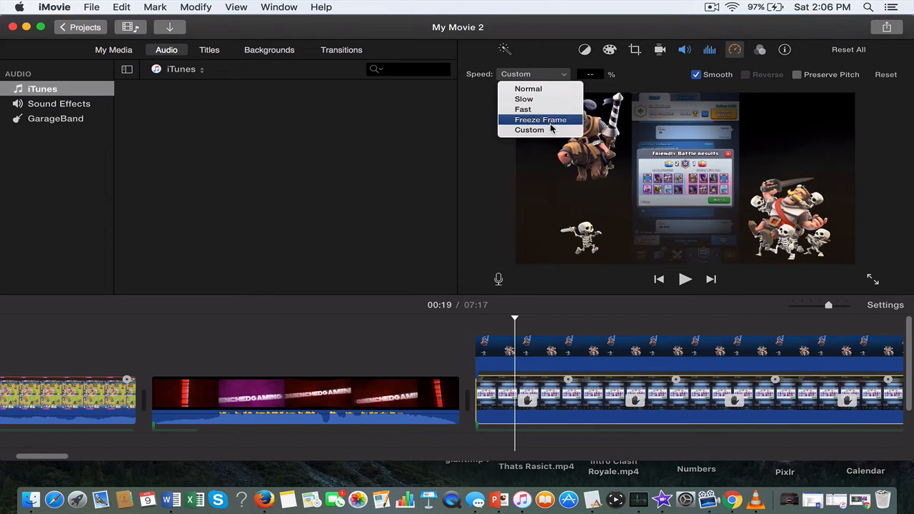
mouse_move(529, 88)
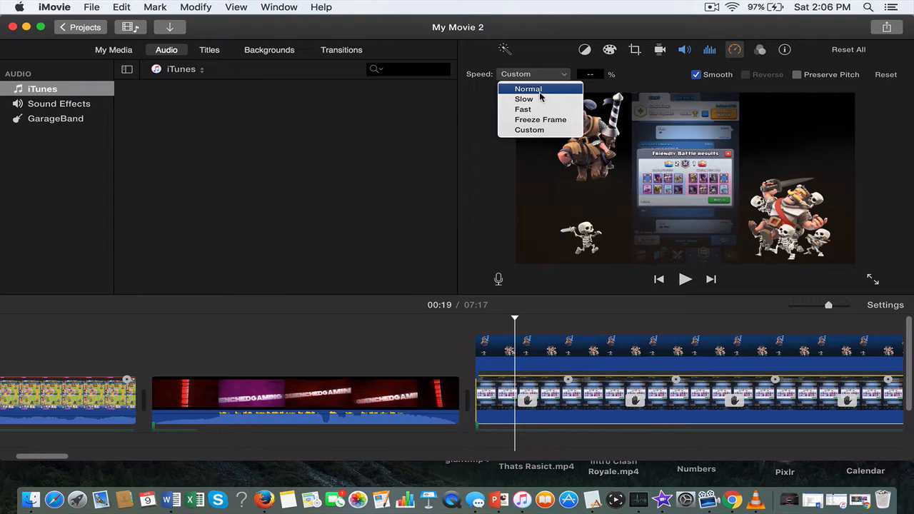
mouse_move(540, 120)
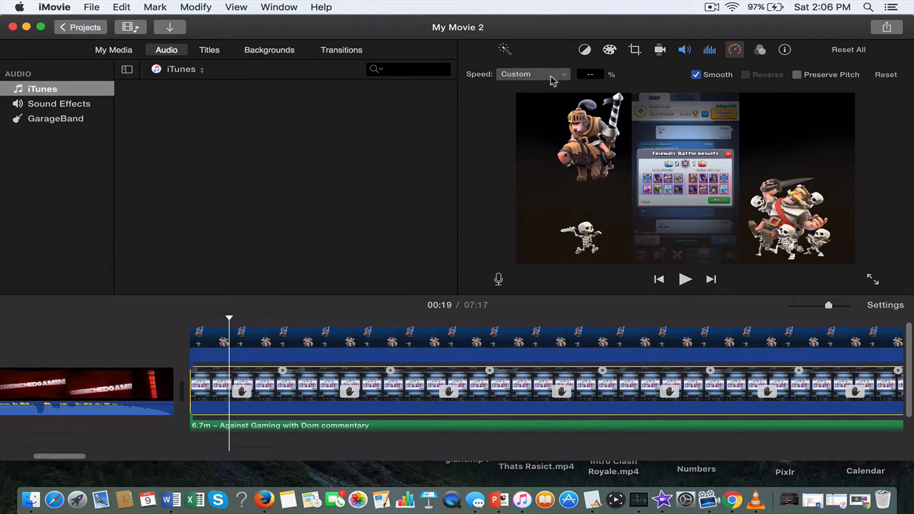
left_click(532, 74)
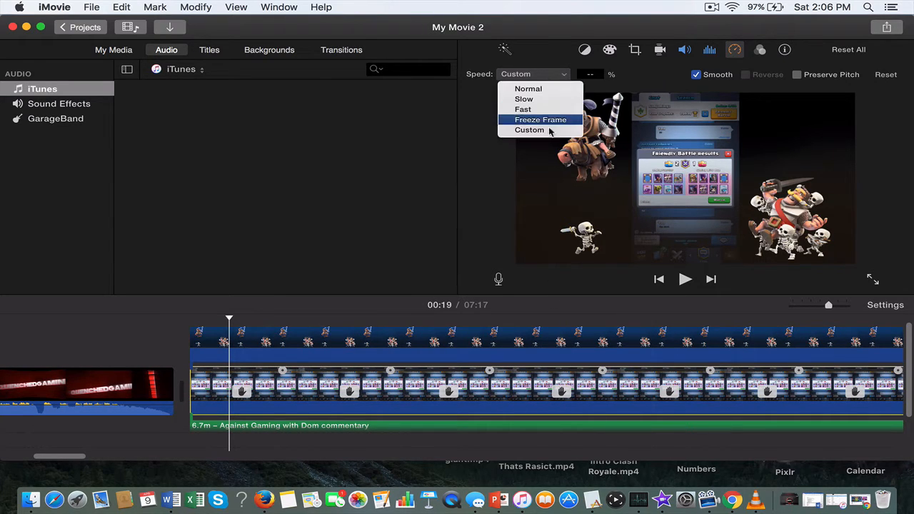
left_click(528, 130)
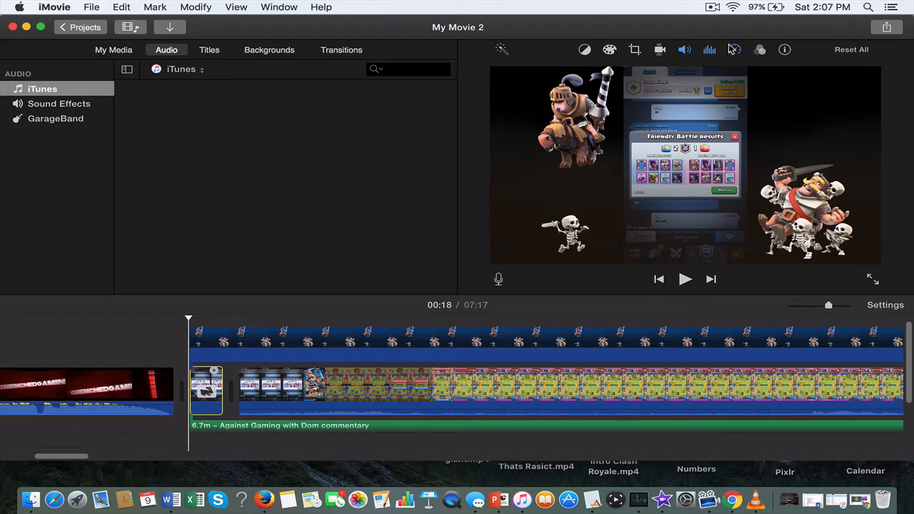
Set the characters clip's custom speed to 100 percent.
left_click(734, 49)
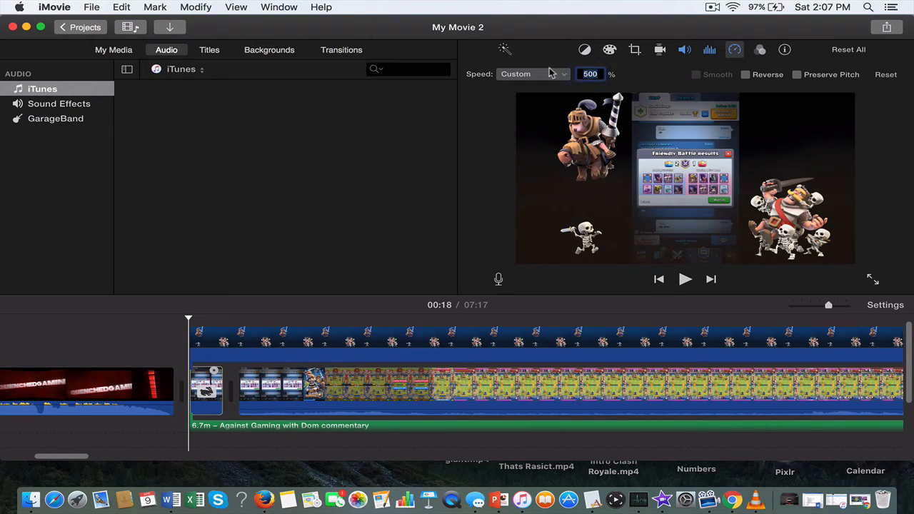
type("5")
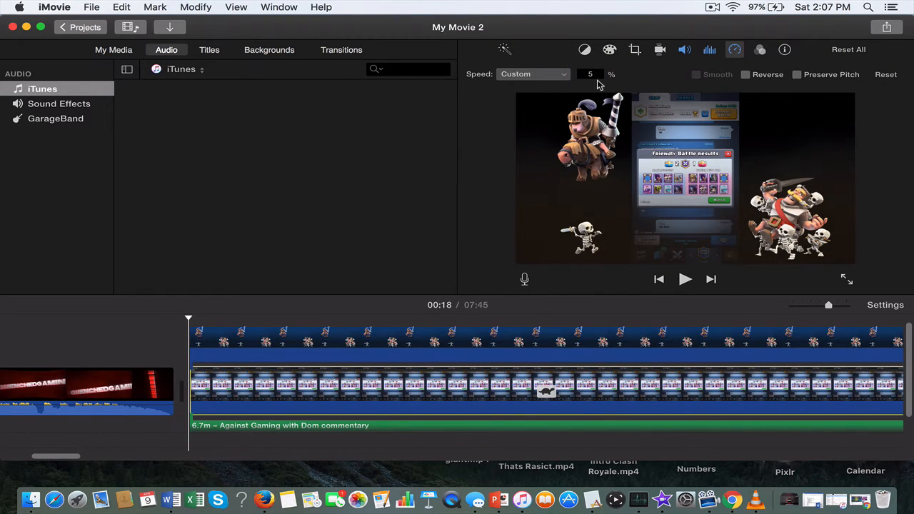
type("100")
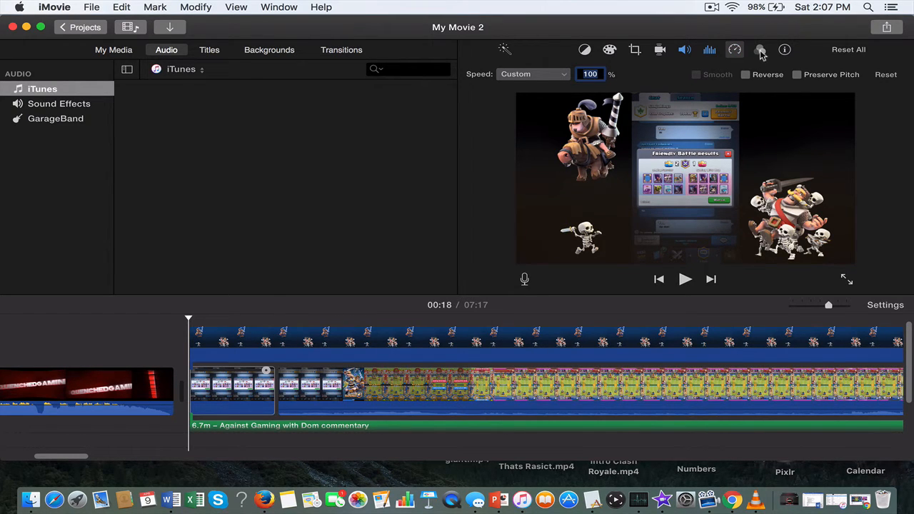
mouse_move(760, 48)
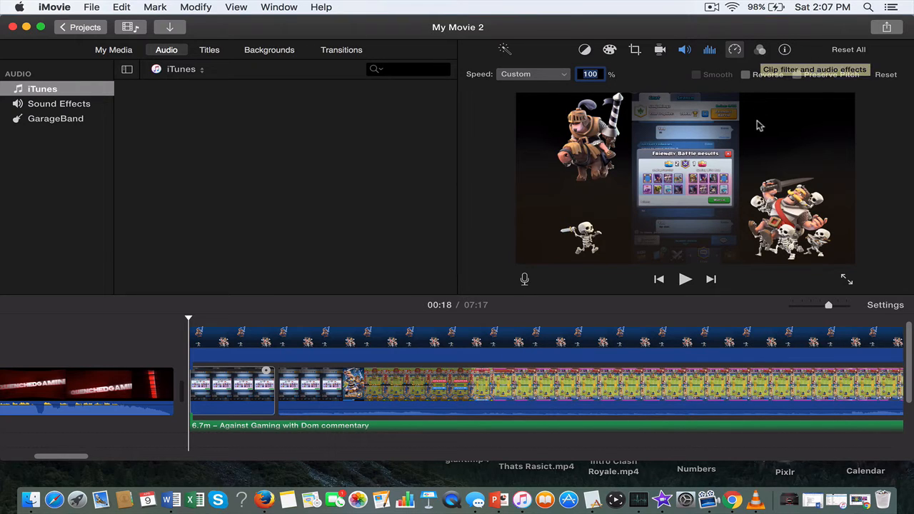
mouse_move(757, 236)
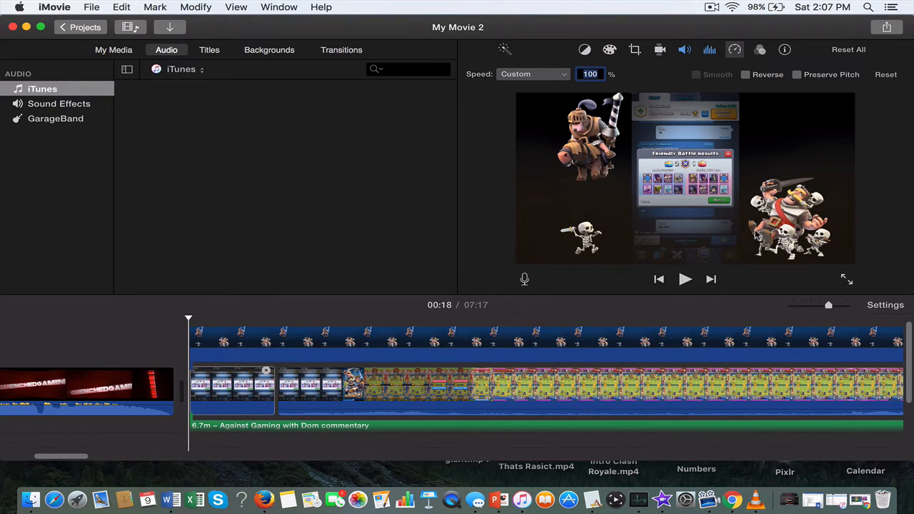
Close the speed settings, leaving the movie at 7:17.
left_click(232, 388)
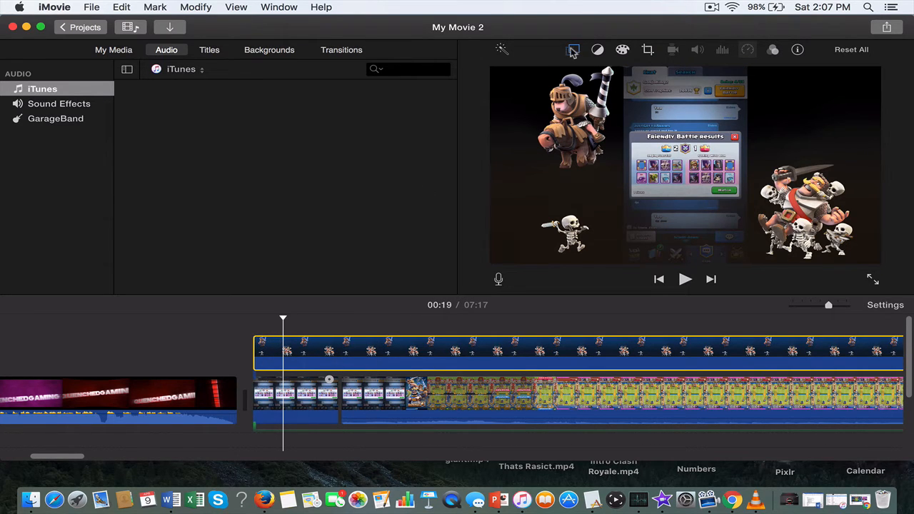
Set the overlay clip to a Green/Blue Screen overlay.
left_click(572, 48)
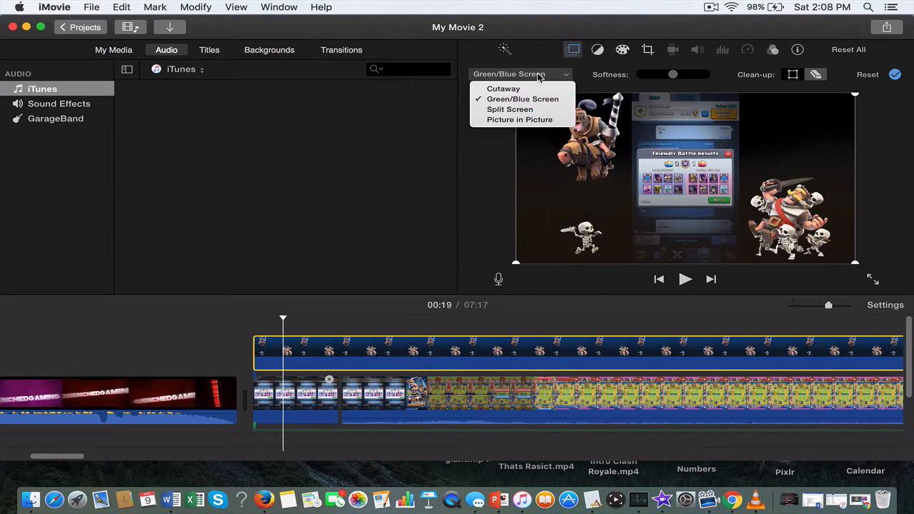
left_click(522, 98)
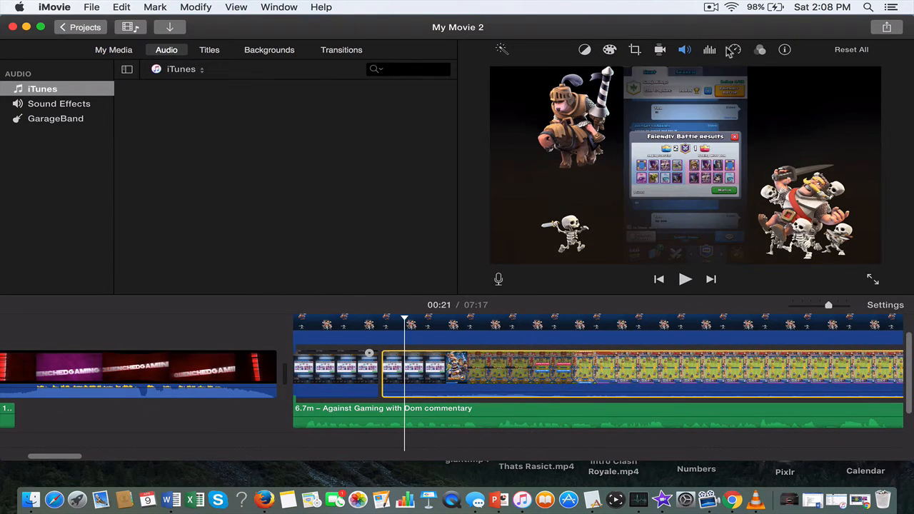
Preview clip filters on the main clip, then cancel leaving the filter at None.
left_click(734, 48)
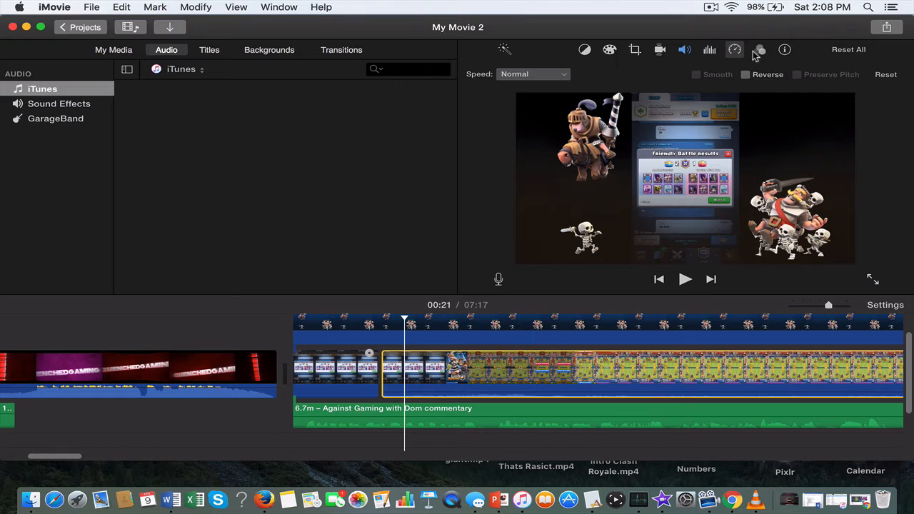
left_click(760, 49)
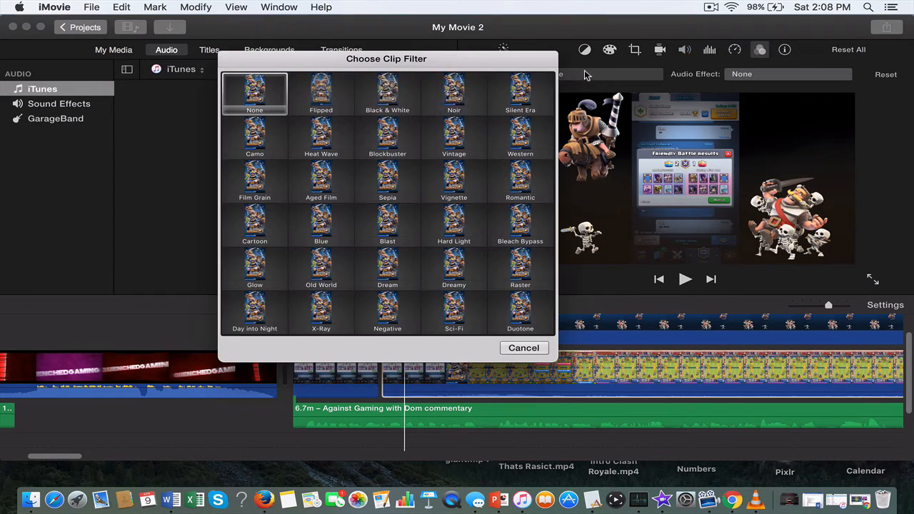
left_click(453, 135)
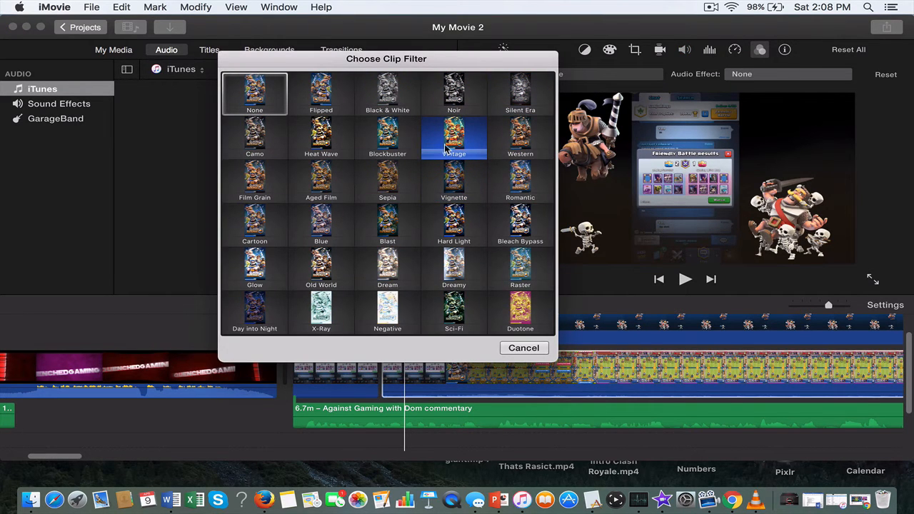
left_click(519, 135)
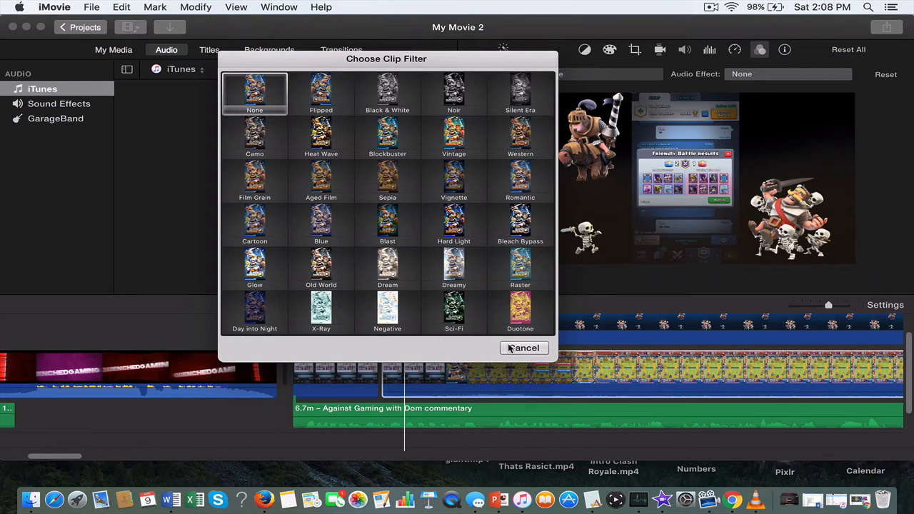
left_click(254, 269)
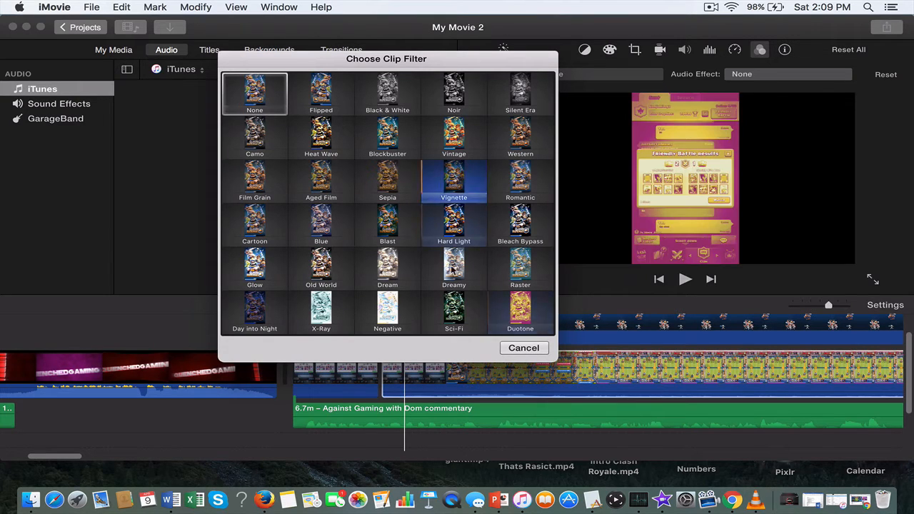
left_click(520, 179)
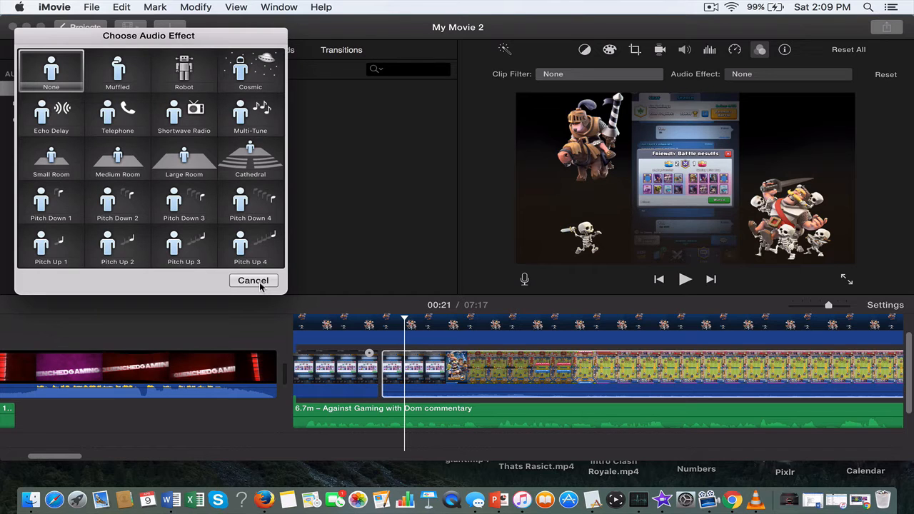
left_click(254, 280)
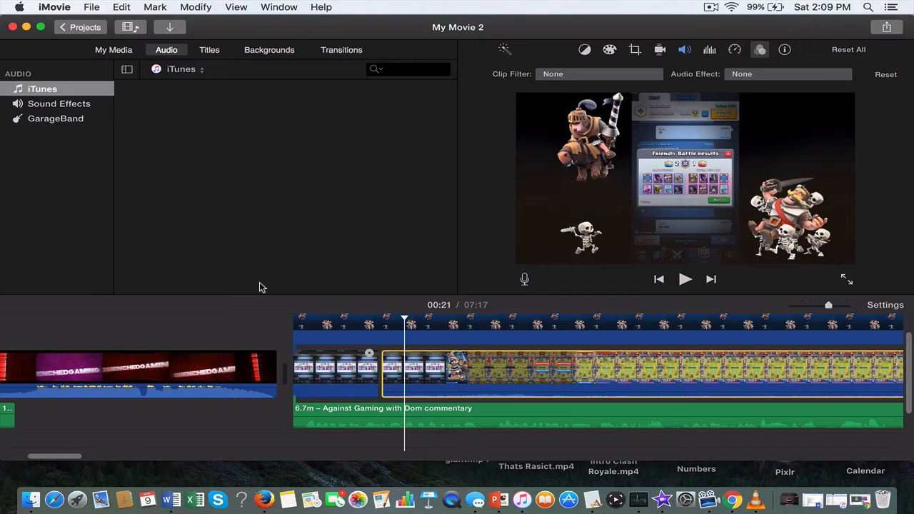
mouse_move(463, 50)
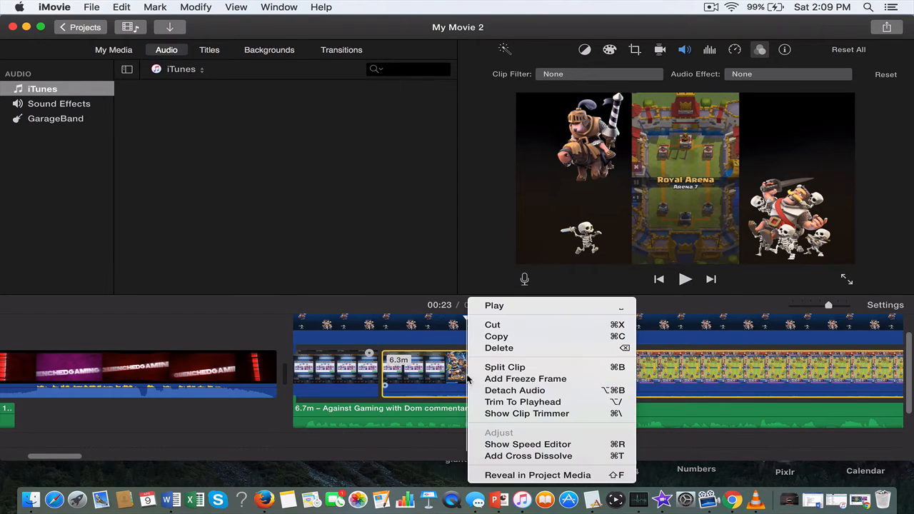
mouse_move(526, 378)
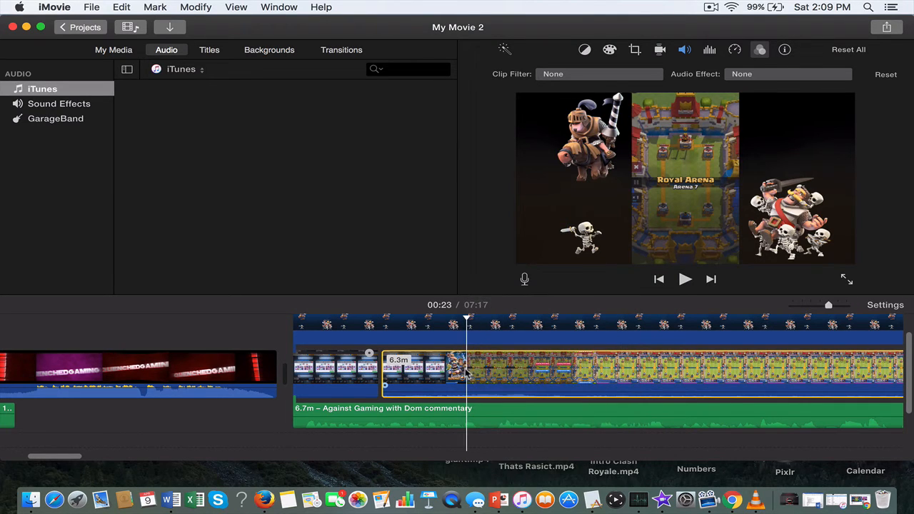
right_click(464, 371)
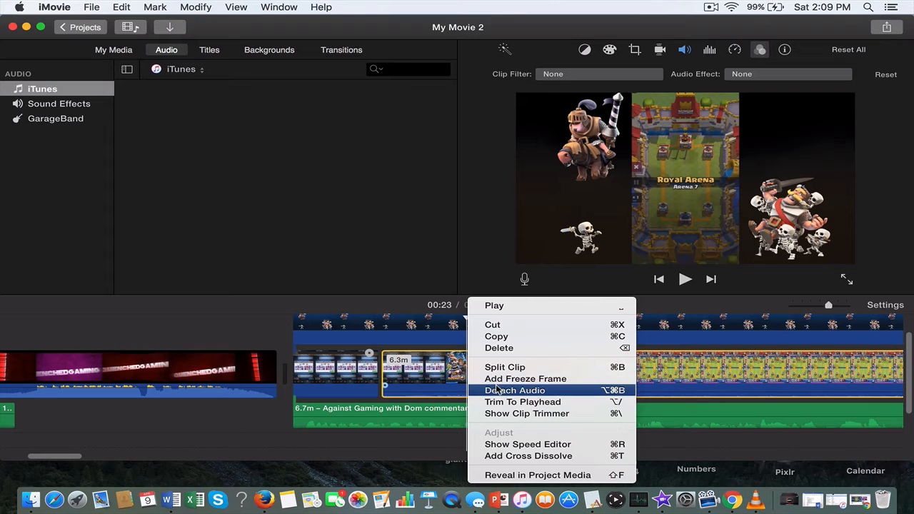
mouse_move(526, 378)
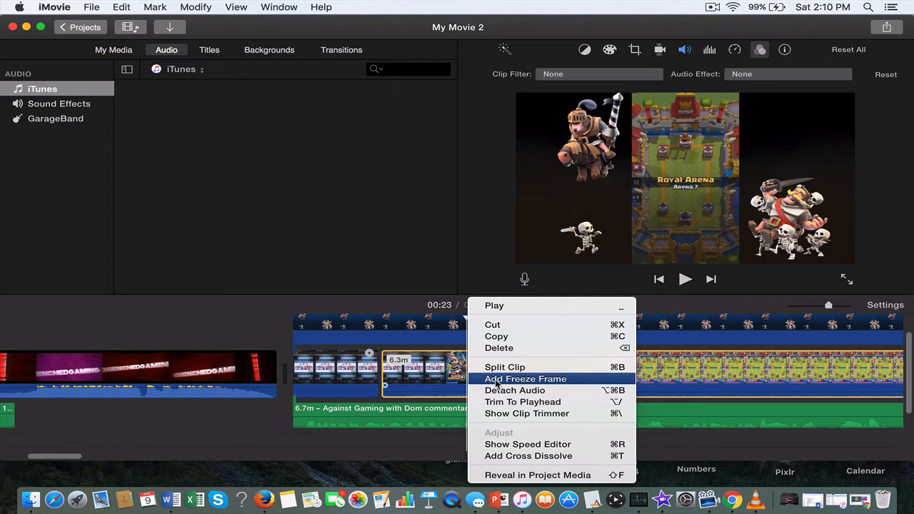
mouse_move(528, 444)
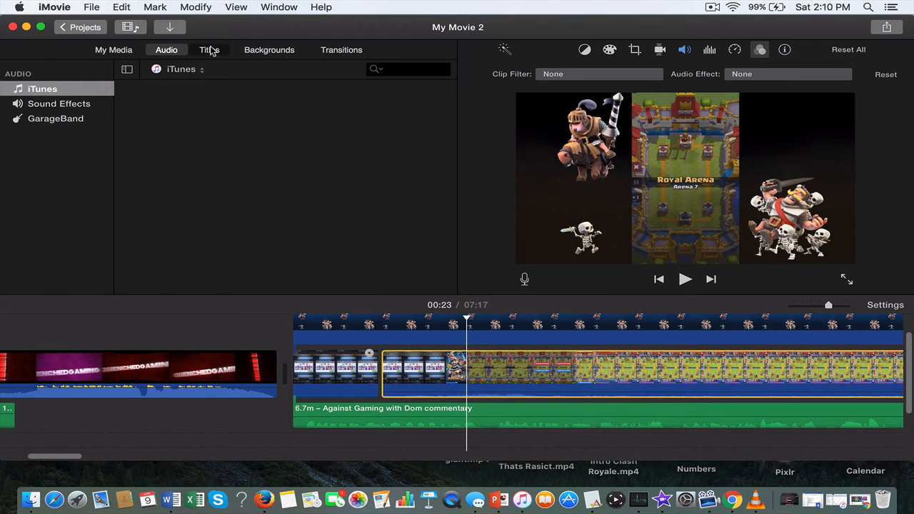
Browse the Transitions collection, including Cross Dissolve and Cube, after glancing at Titles.
left_click(208, 48)
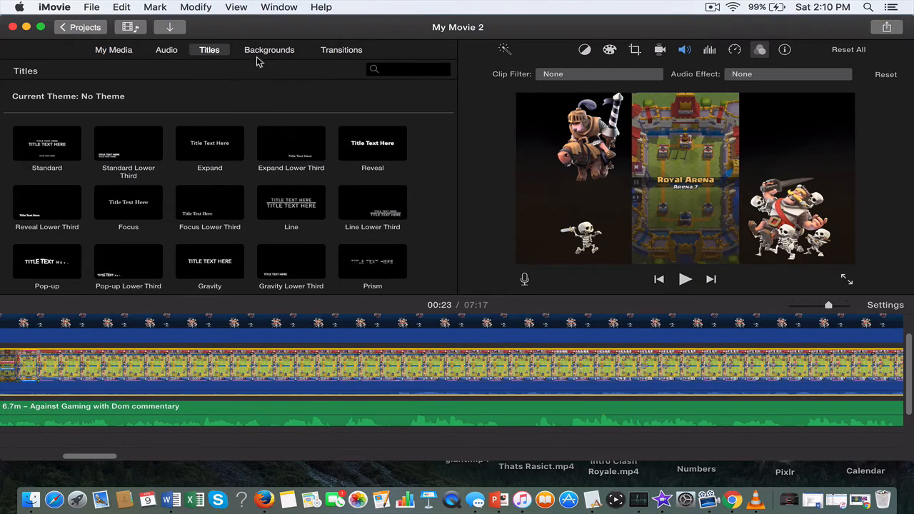
left_click(341, 48)
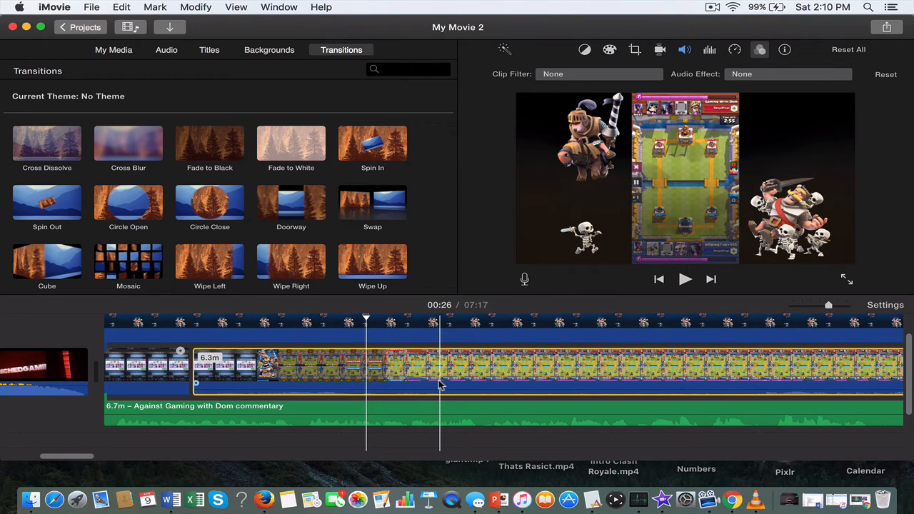
scroll("down", 3)
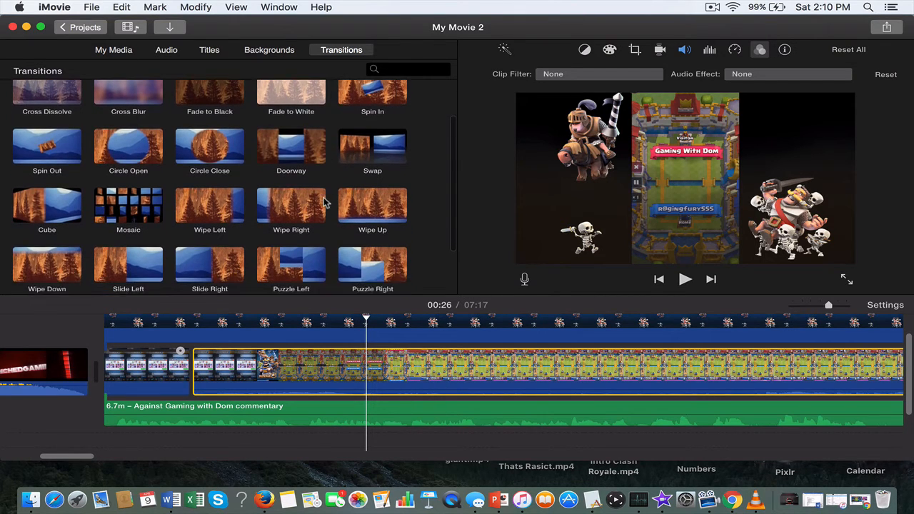
scroll("down", 3)
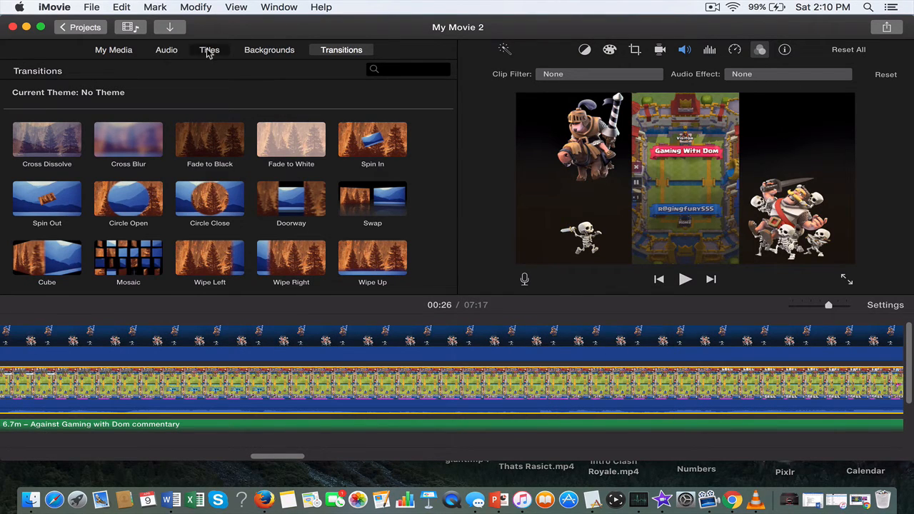
Preview the Expand title style from the Titles browser.
left_click(209, 48)
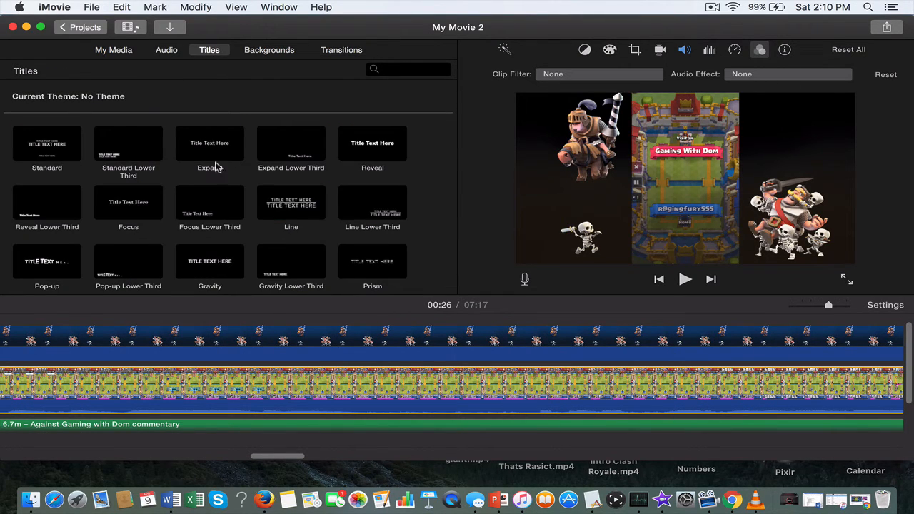
left_click(226, 335)
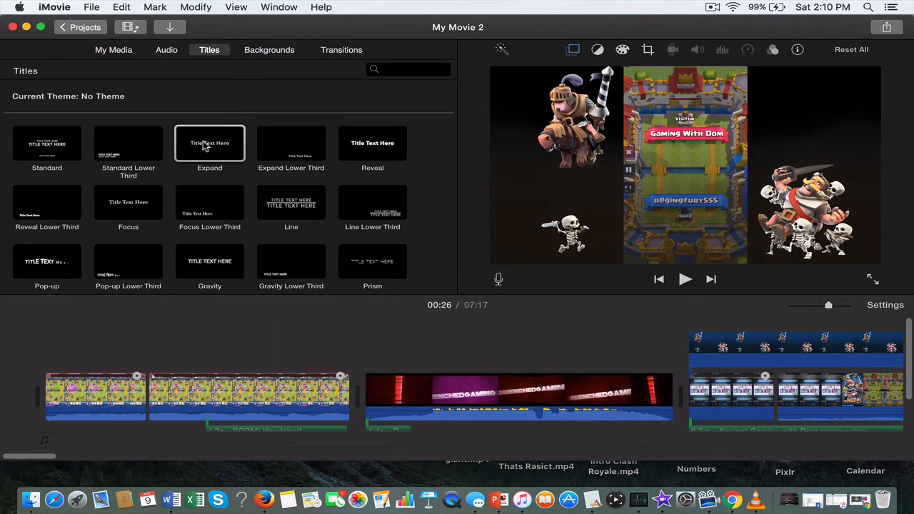
mouse_move(209, 143)
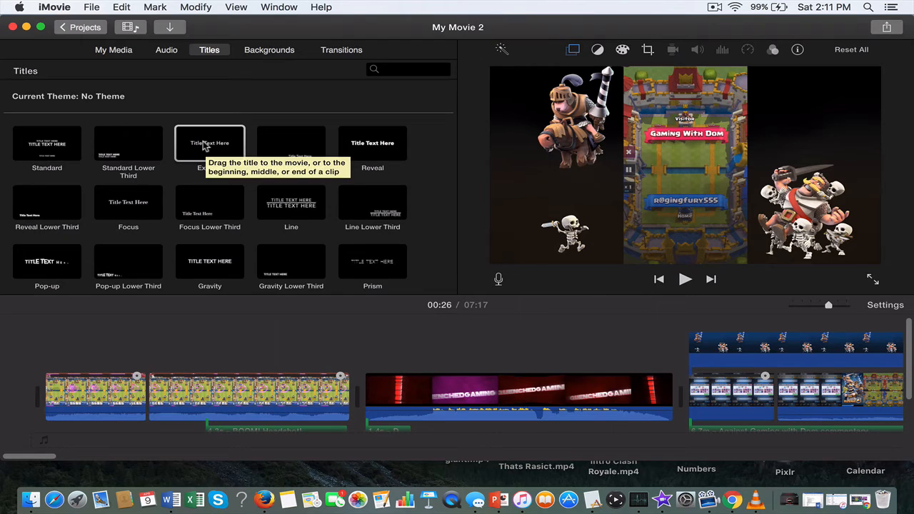
mouse_move(208, 143)
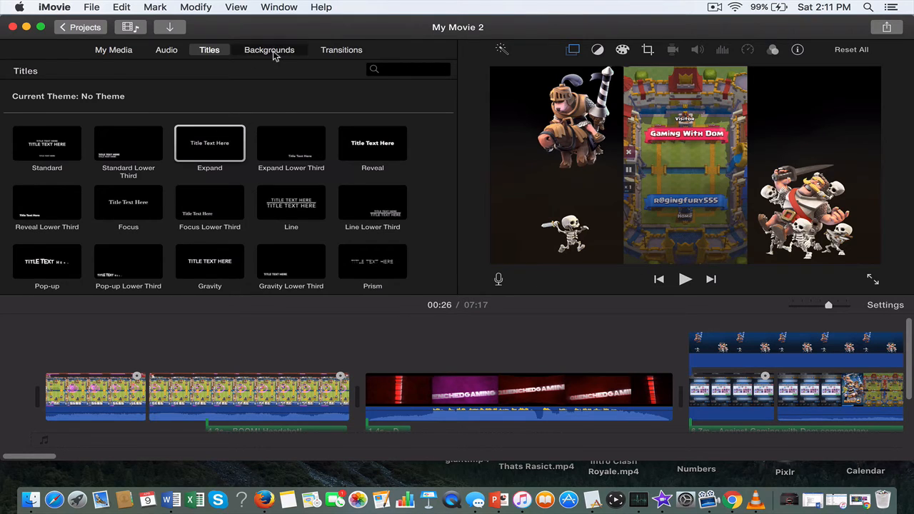
Show the Maps & Backgrounds collection with the San Francisco map preview.
left_click(268, 49)
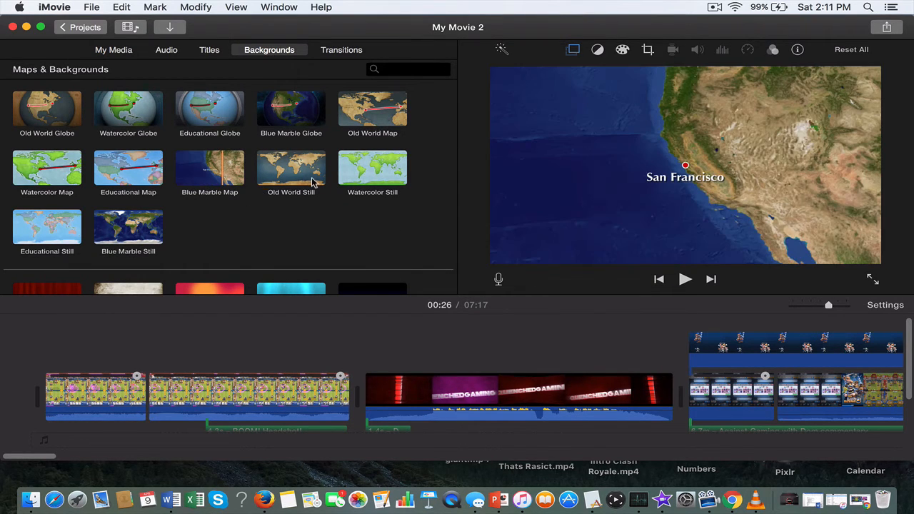
mouse_move(403, 264)
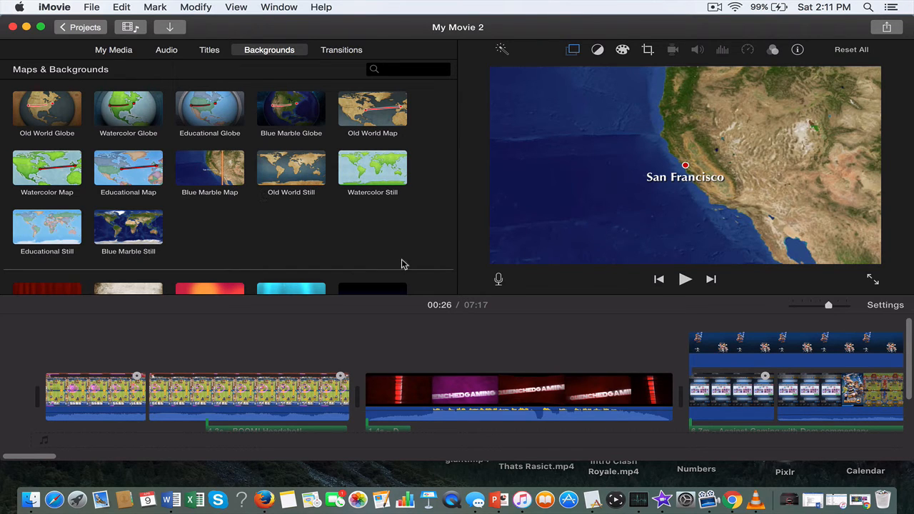
mouse_move(464, 236)
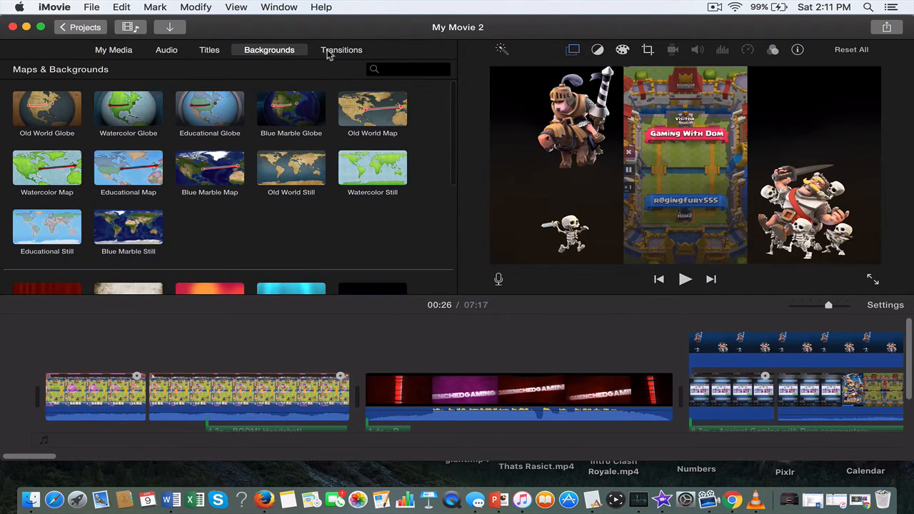
Browse the iTunes music library in the Audio browser, scrolling past songs like Reign and Dusk.
left_click(165, 49)
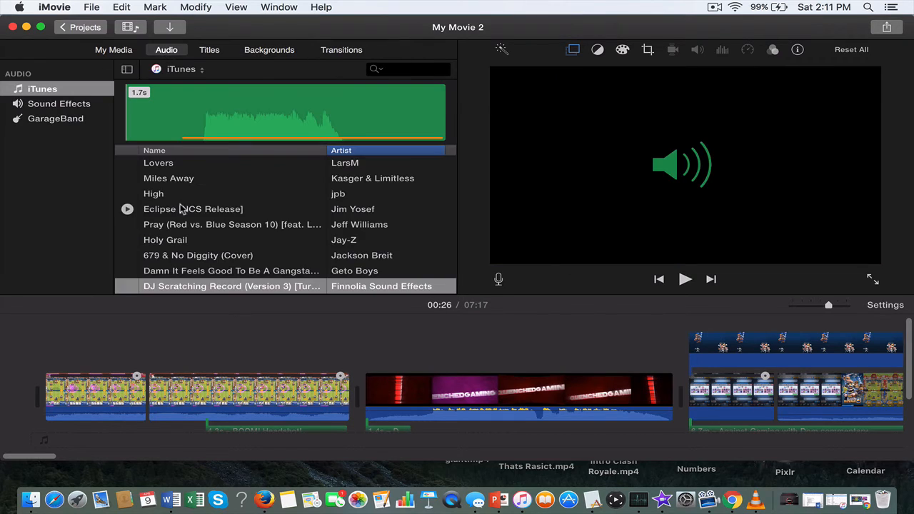
scroll("down", 3)
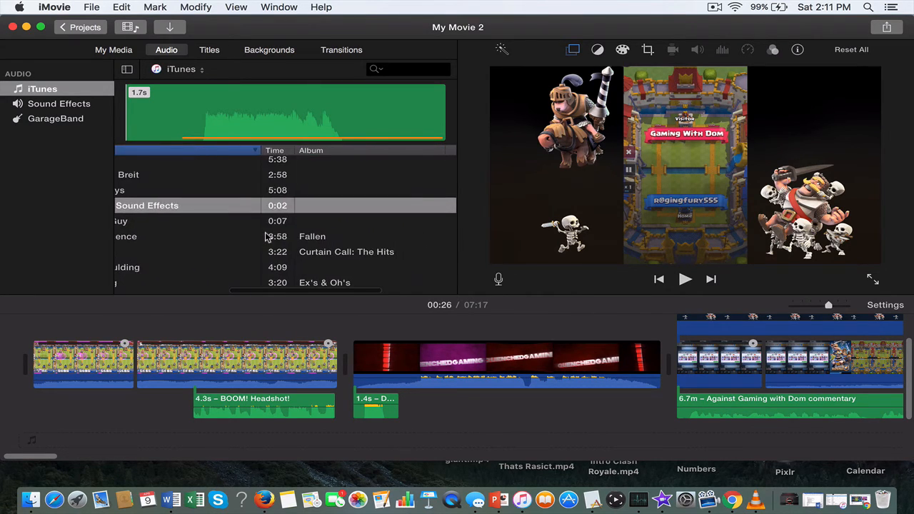
left_click(305, 150)
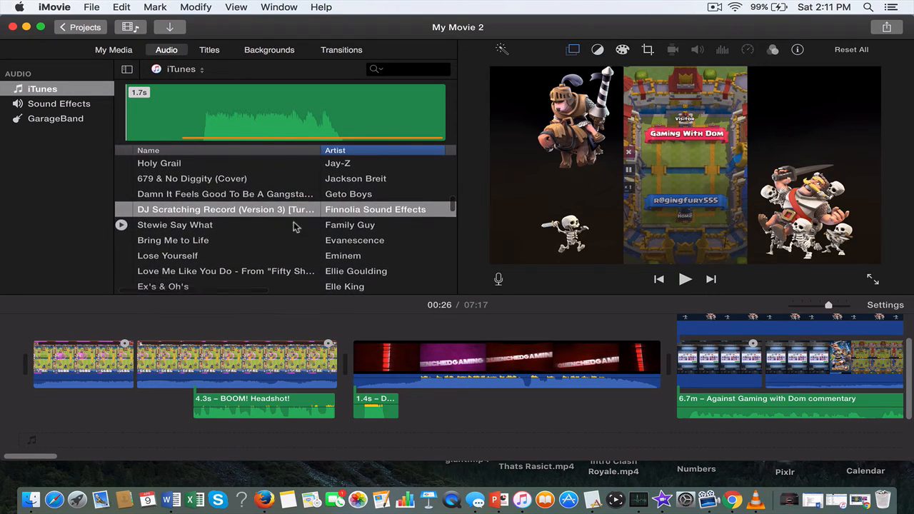
scroll("down", 3)
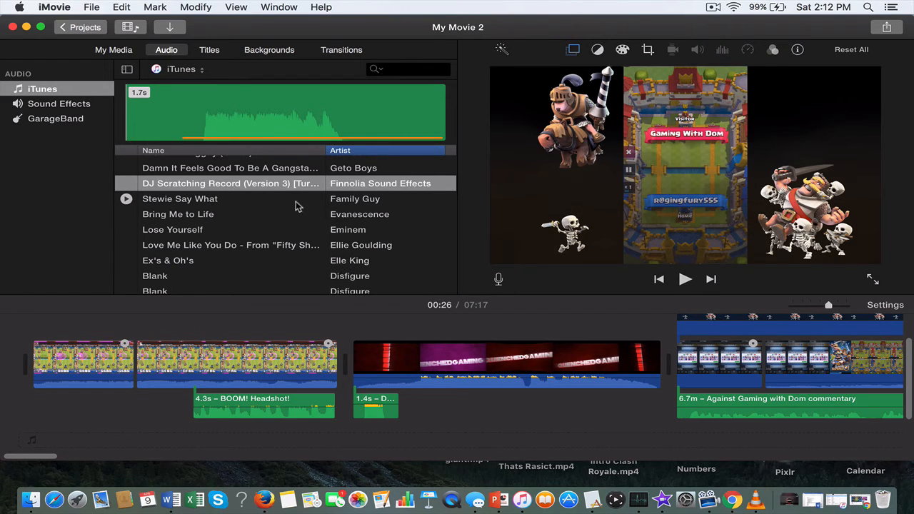
scroll("down", 3)
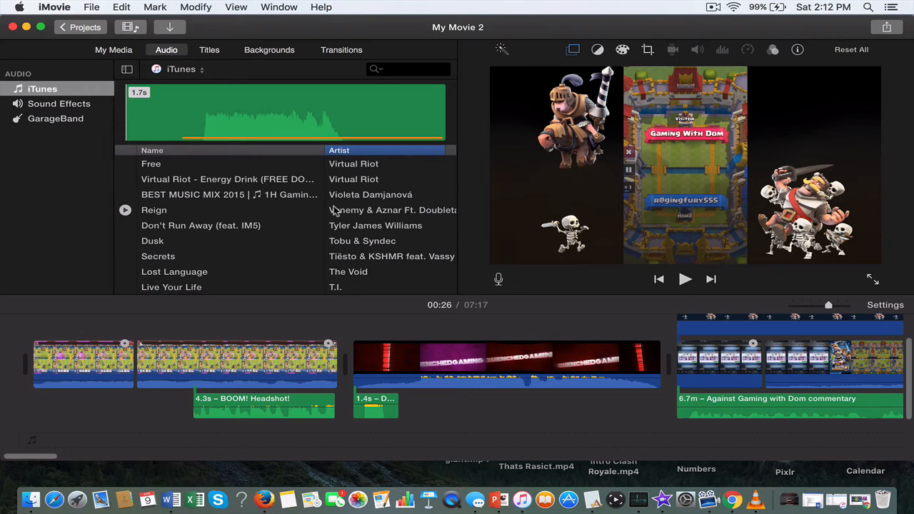
mouse_move(357, 217)
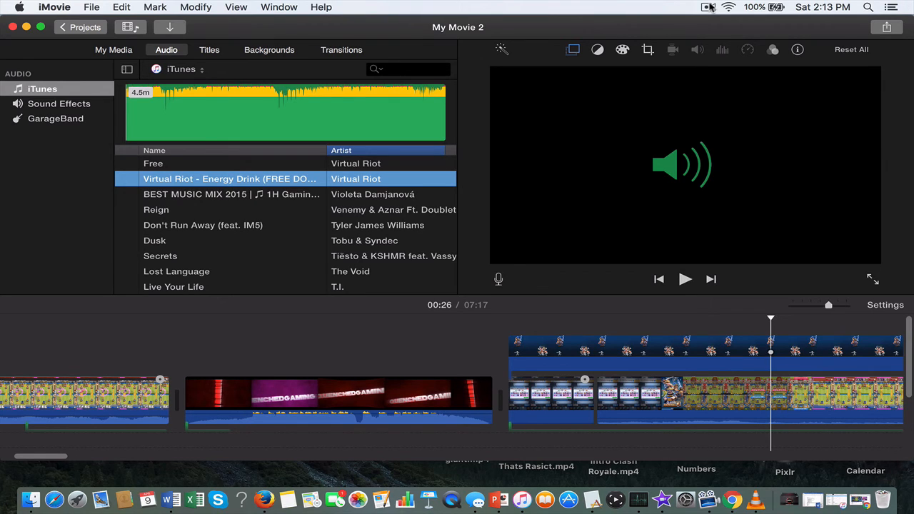
Bring up the ScreenFlow menu bar options to stop the recording.
left_click(708, 7)
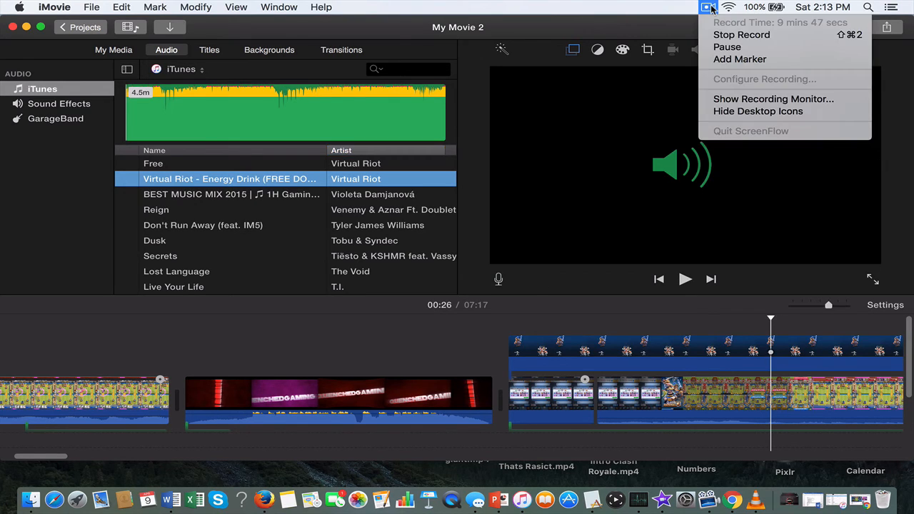